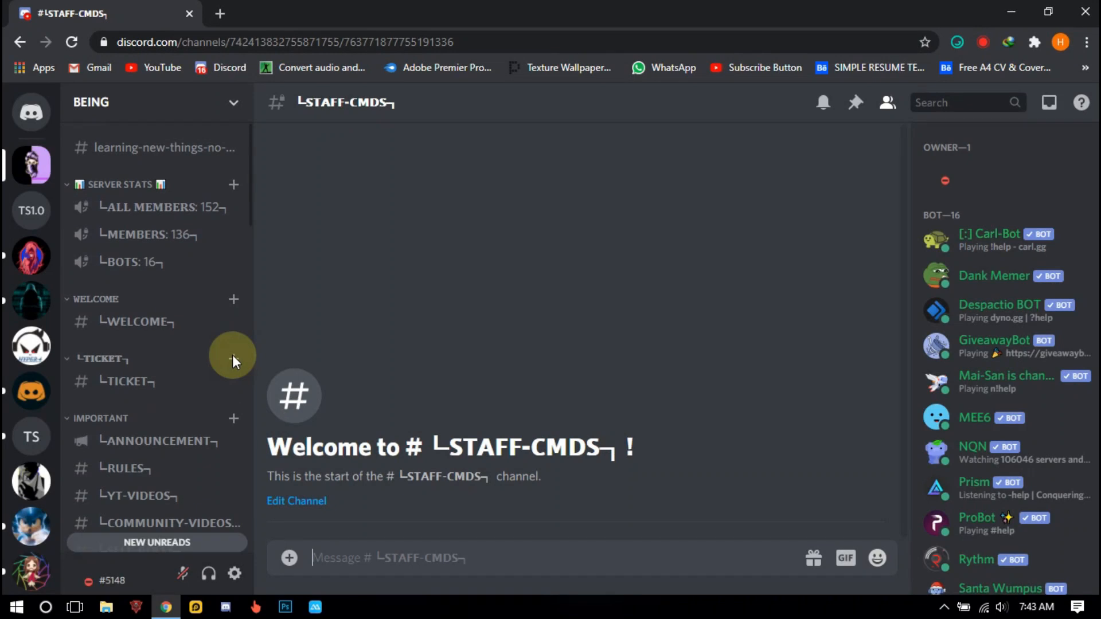
Scroll the staff commands channel and send x!help to Xenon.
scroll("down", 3)
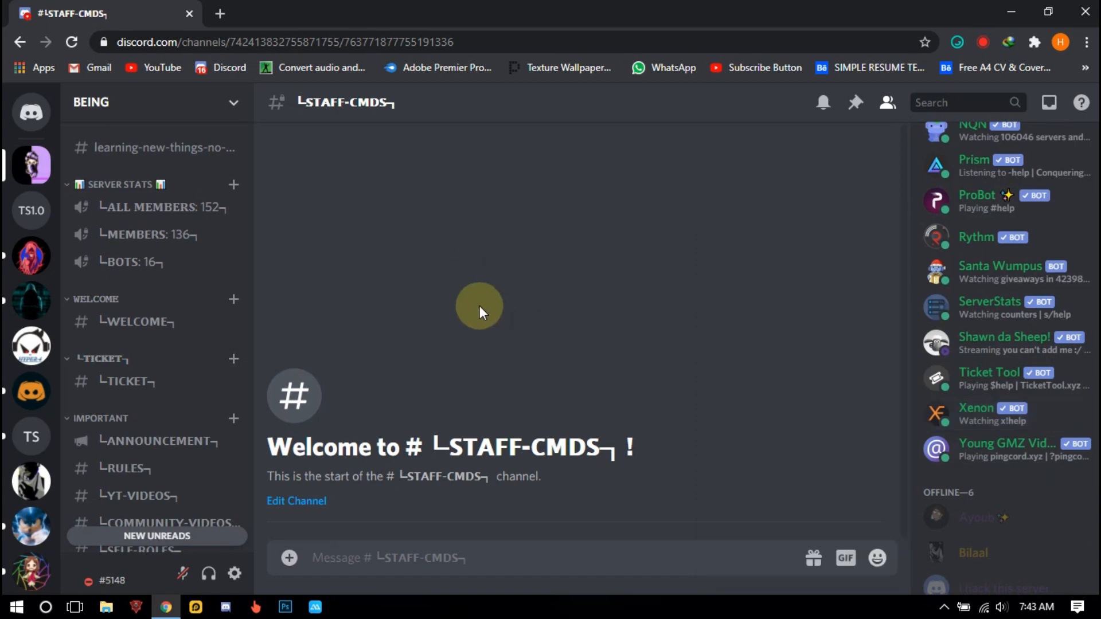
mouse_move(186, 288)
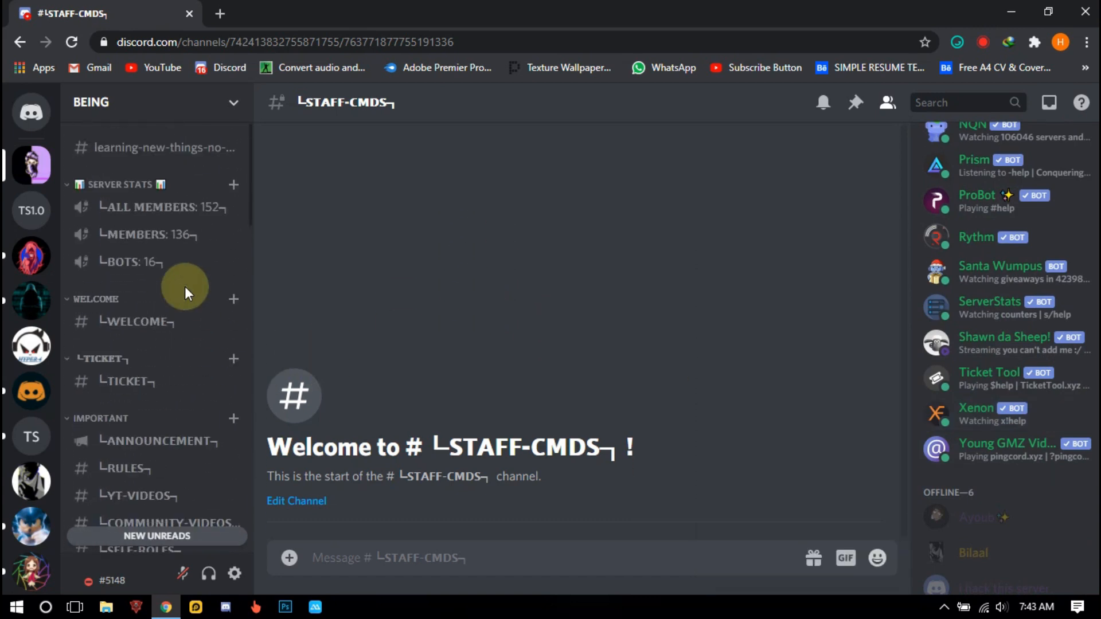
scroll("down", 3)
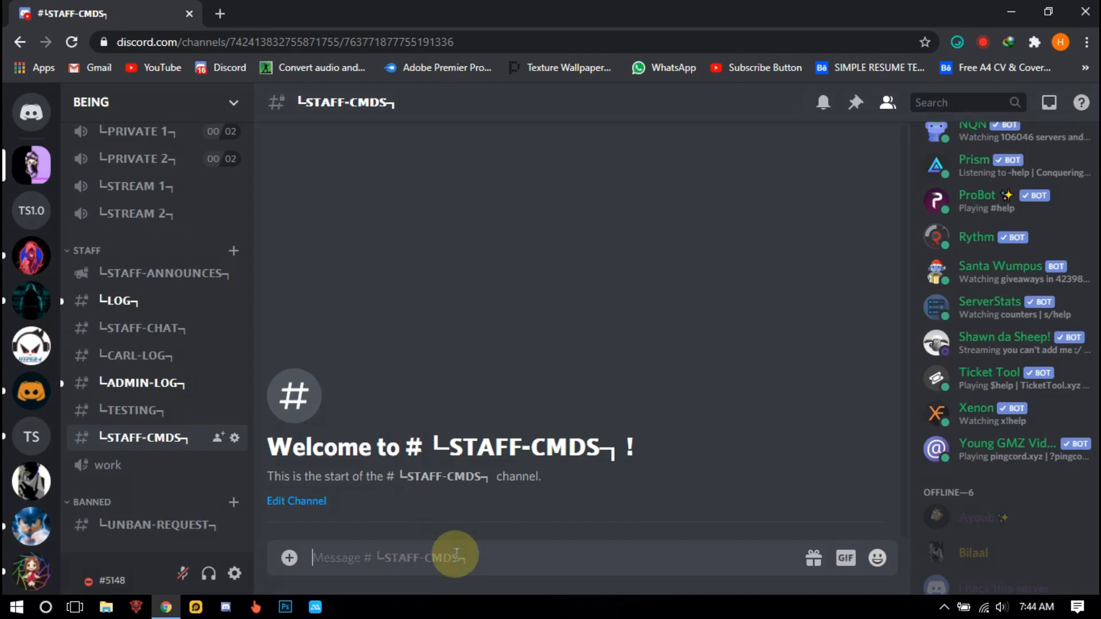
type("x")
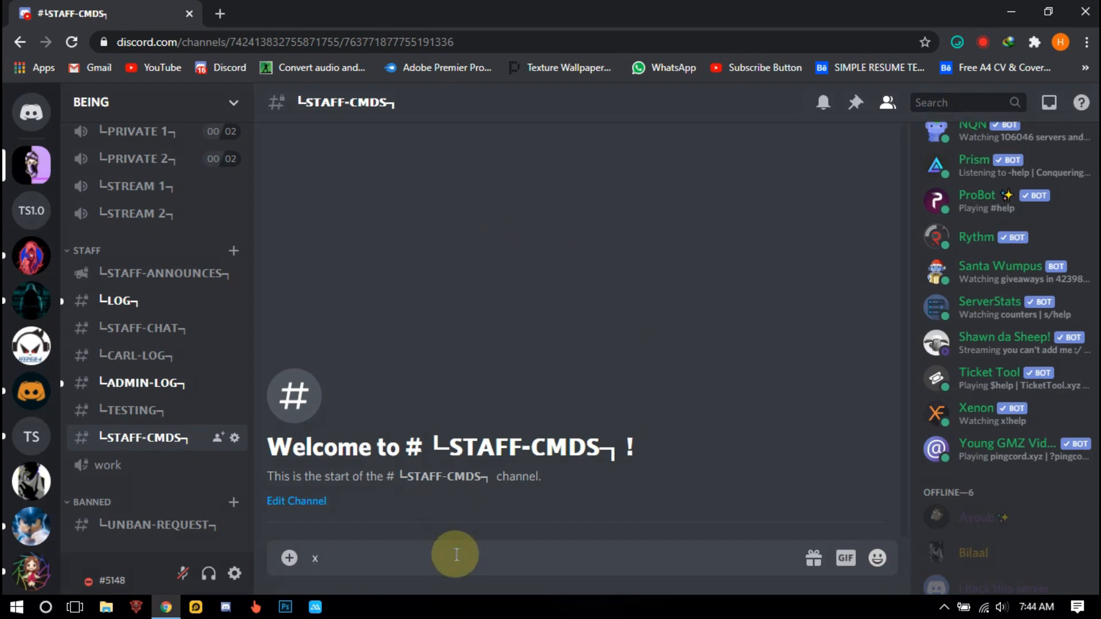
type("!help")
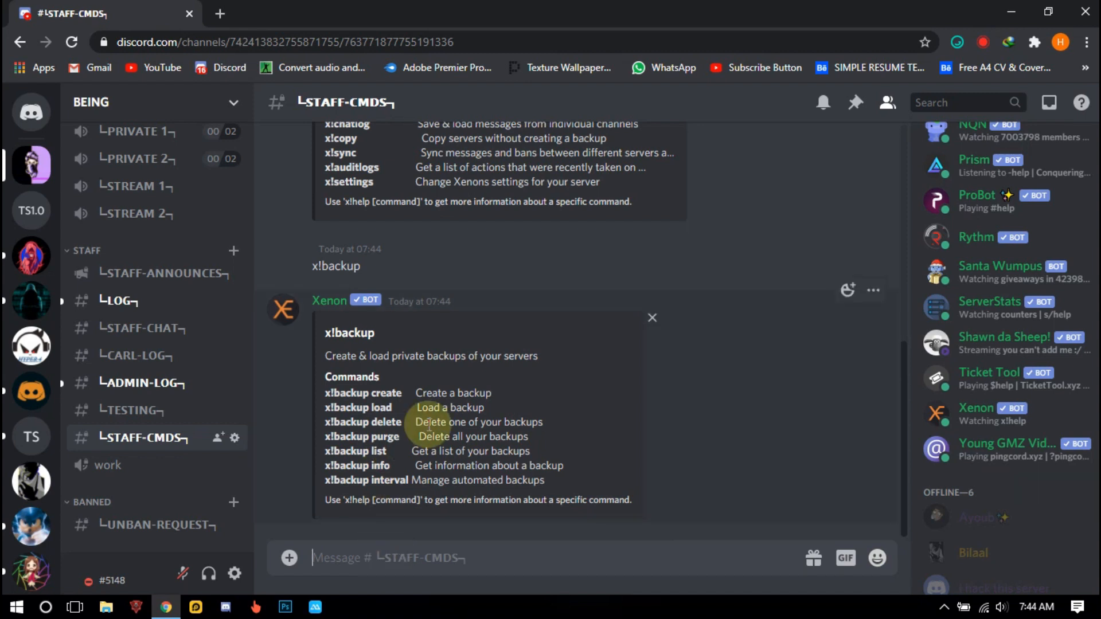
Send x!backup create for the BEING server, then switch to Testing Server 1.0.
type("x!")
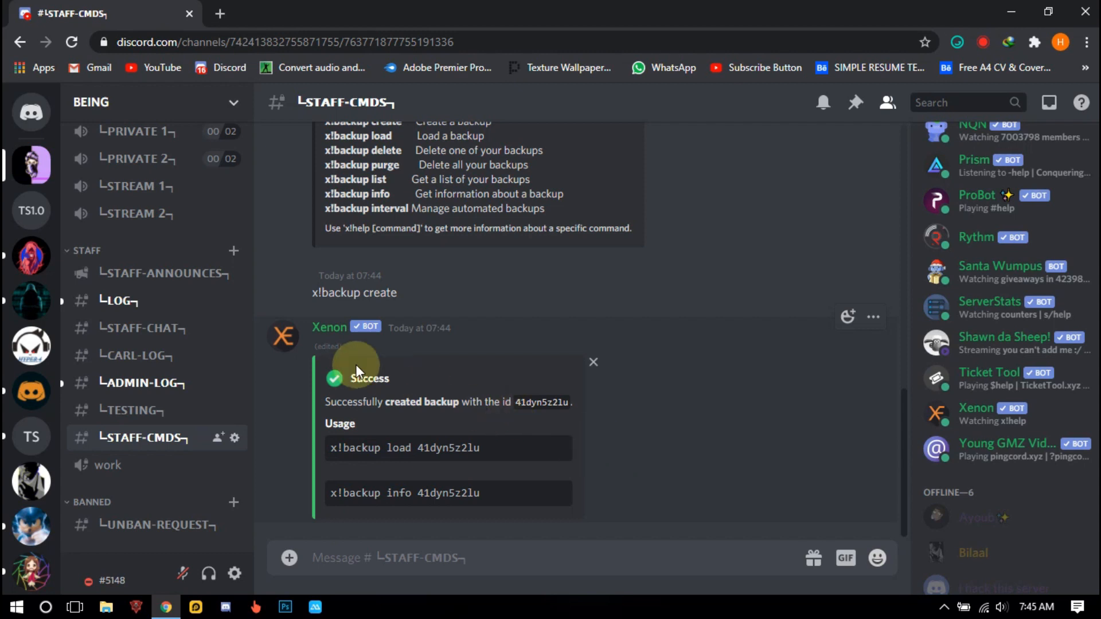
left_click(31, 210)
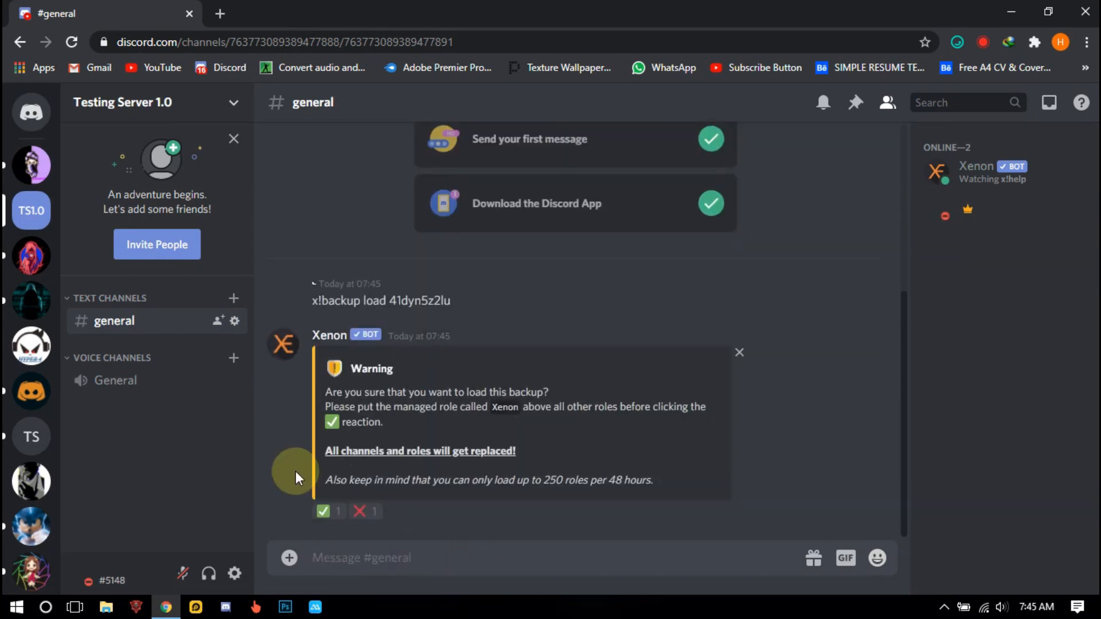
Approve loading backup 41dyn5z2lu with the ✅ reaction on Xenon's warning.
left_click(323, 511)
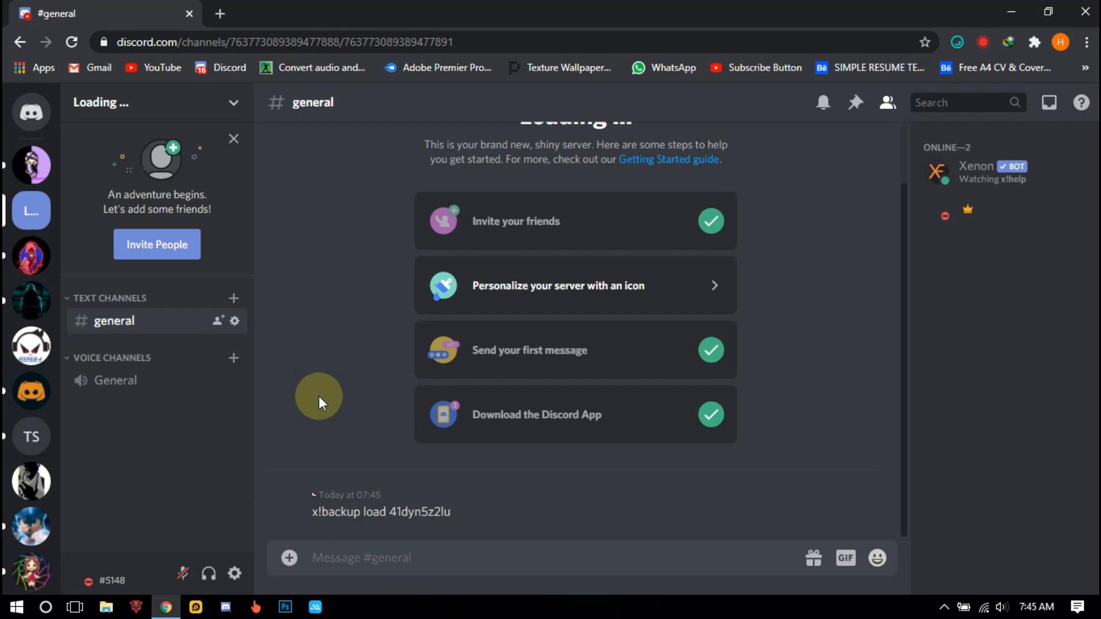